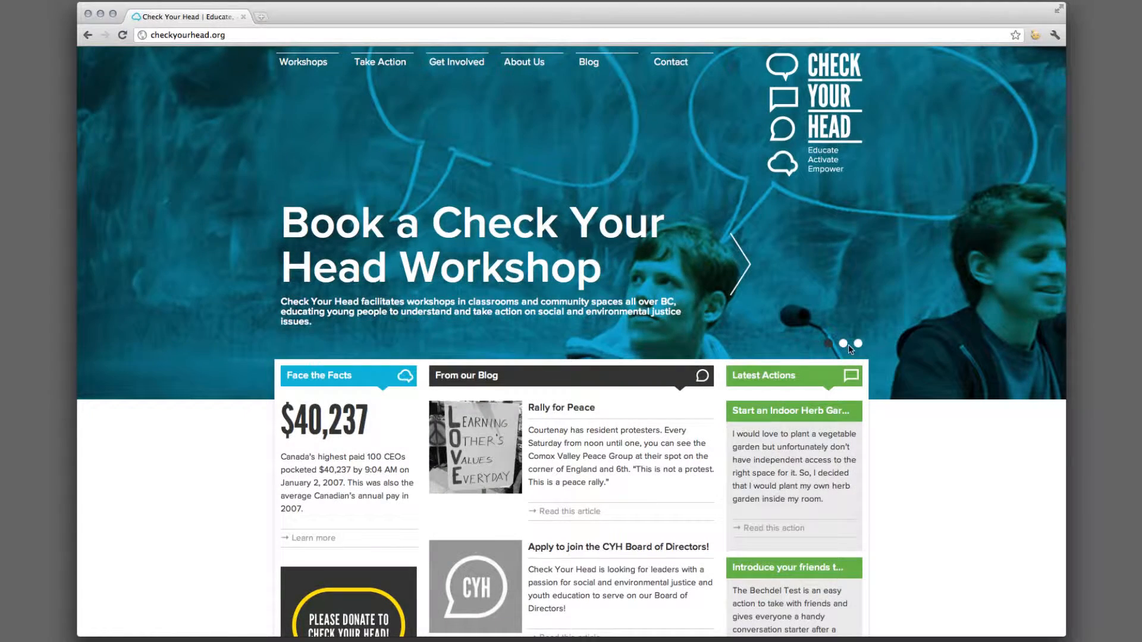
Cycle the home-page slider through Take Action, Get Involved and back to workshop booking.
click(842, 343)
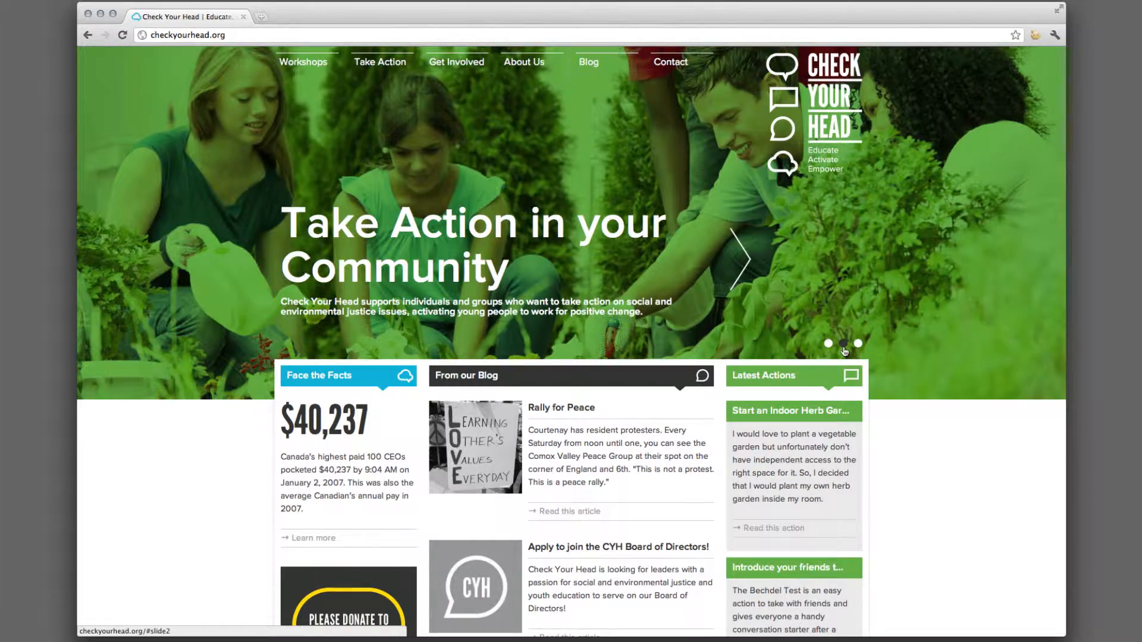
click(858, 343)
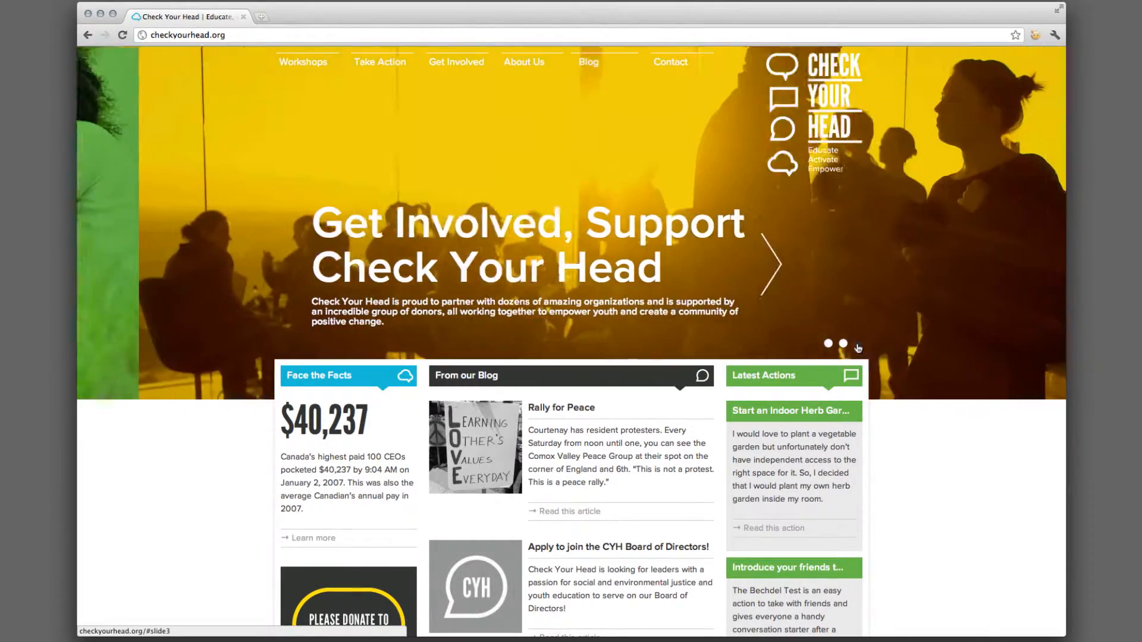
click(828, 342)
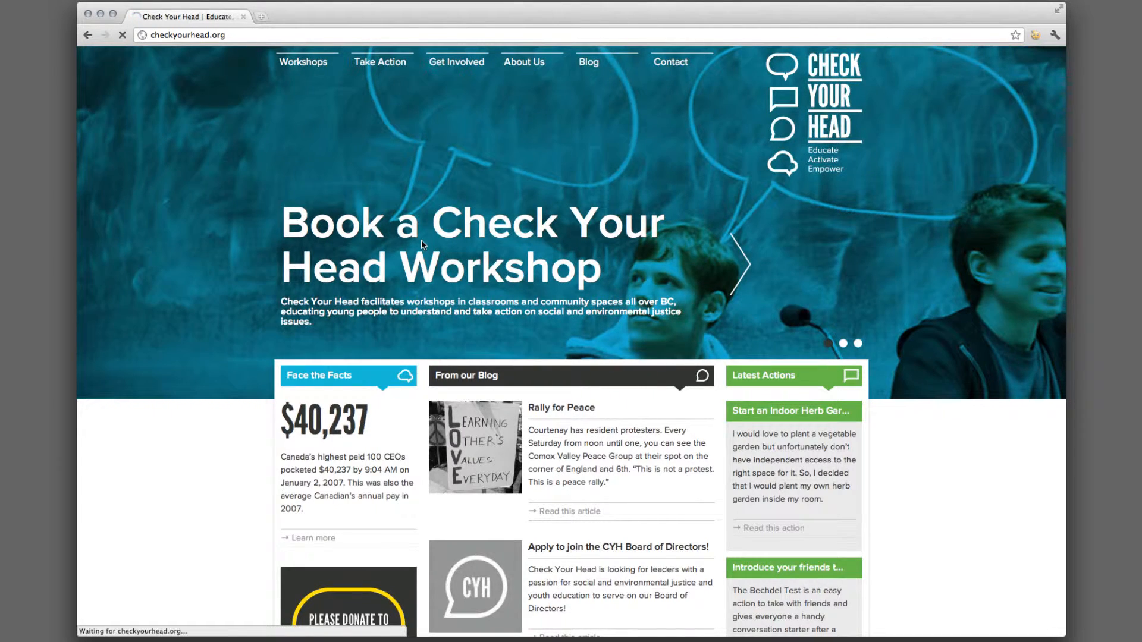
Browse the Workshops page, viewing the Food Justice and Sweatshops workshop details, then head to booking.
click(302, 62)
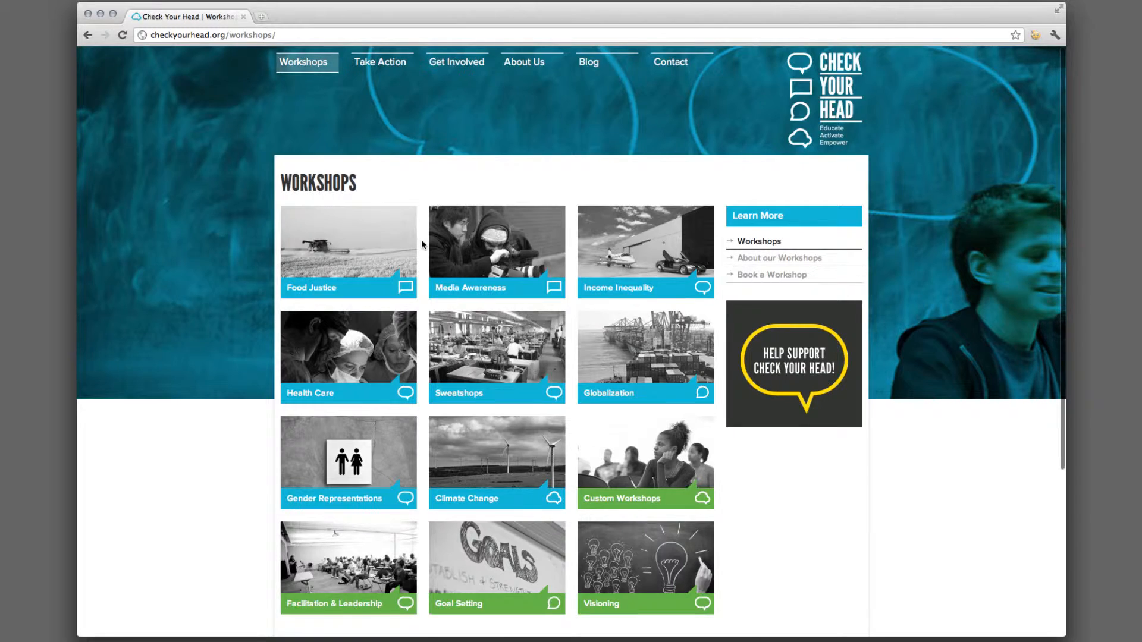
scroll(down, 3)
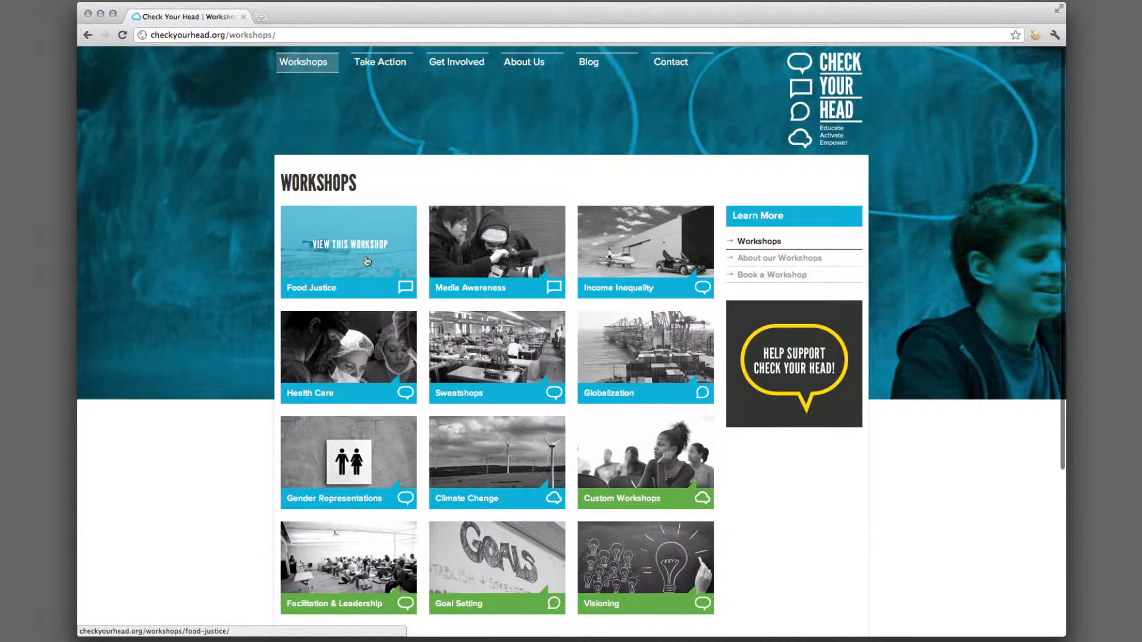
click(348, 251)
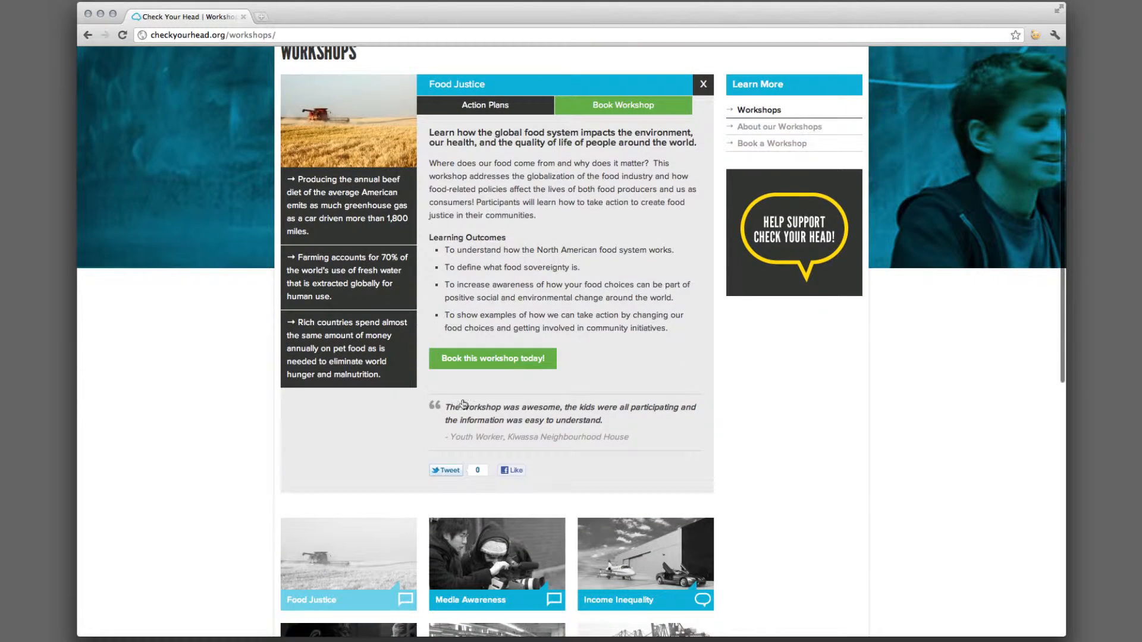
scroll(down, 3)
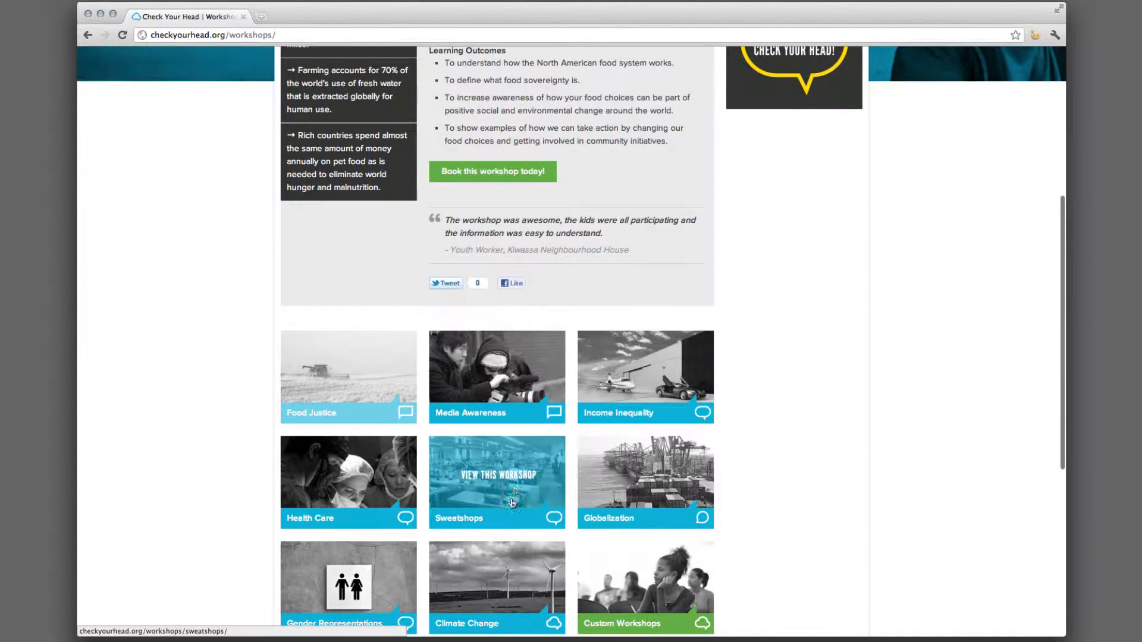
click(497, 482)
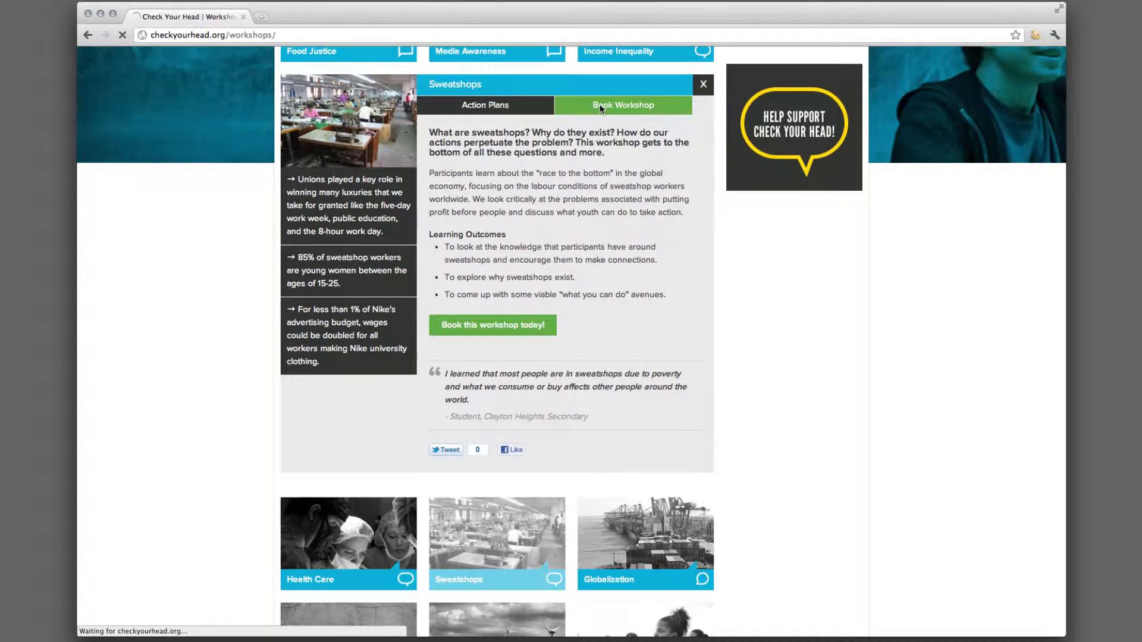
click(491, 325)
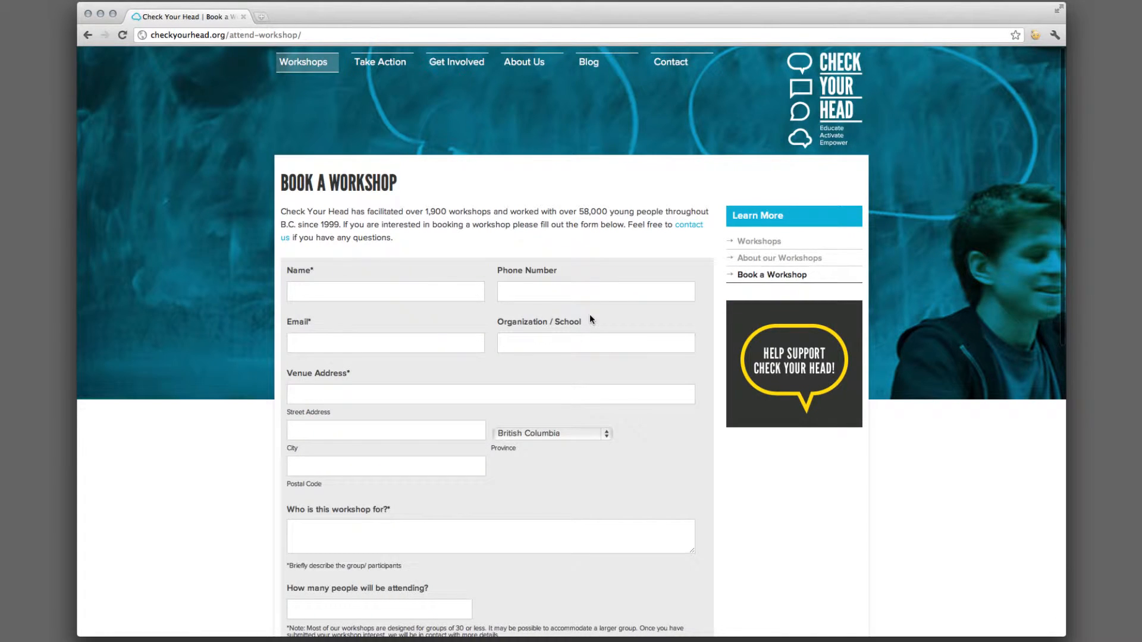
Set the booking form's workshop count, revealing the per-workshop date and time sections.
scroll(down, 3)
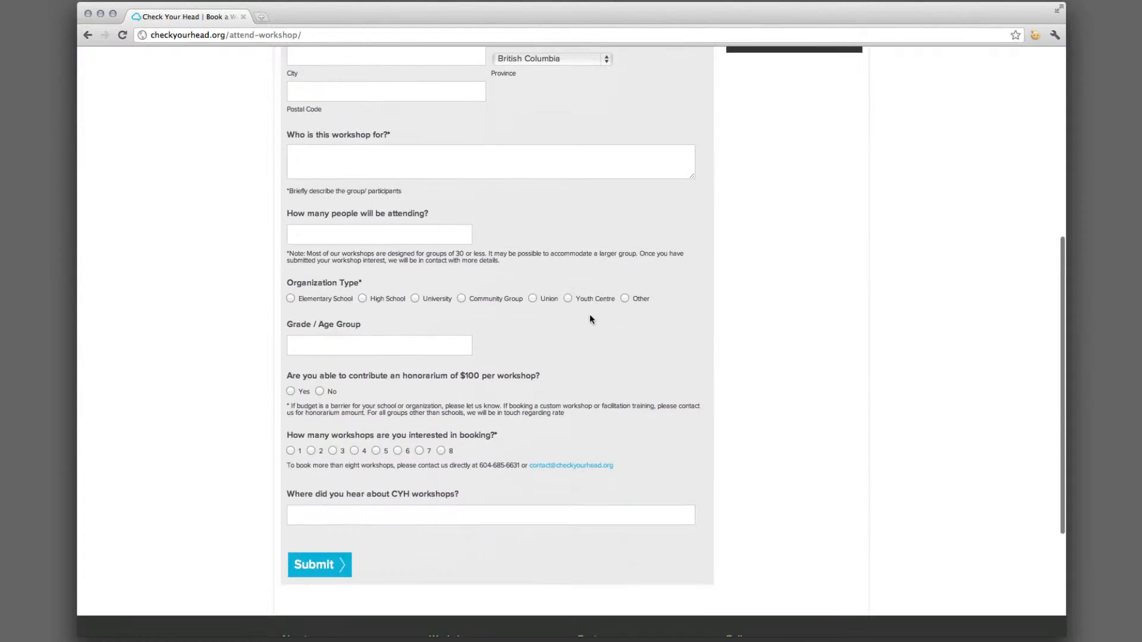
scroll(down, 3)
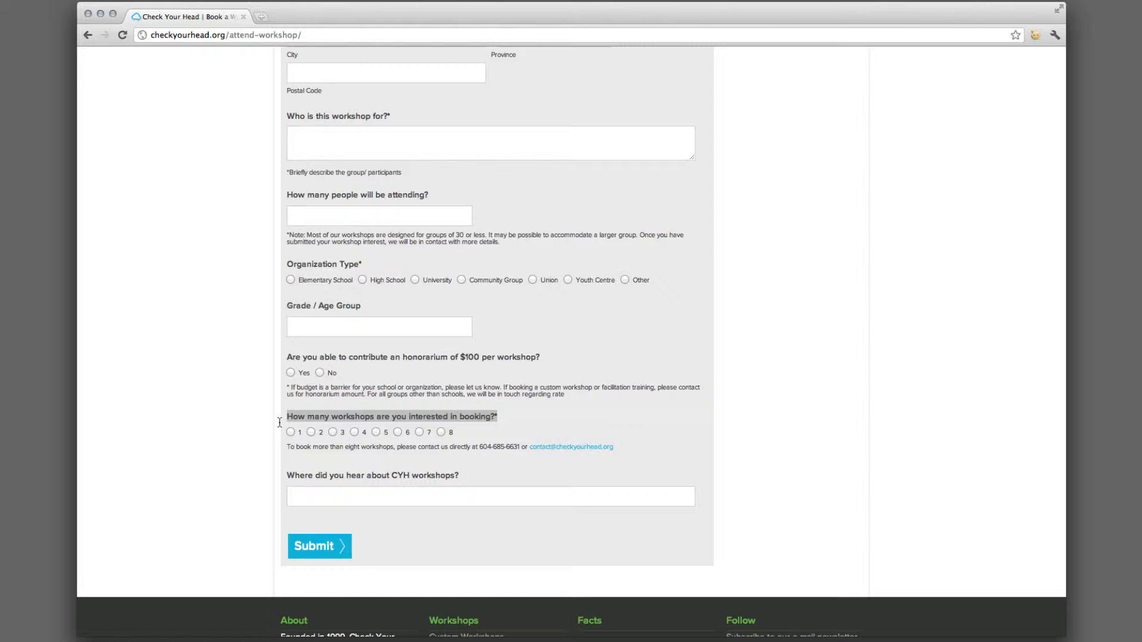
click(290, 432)
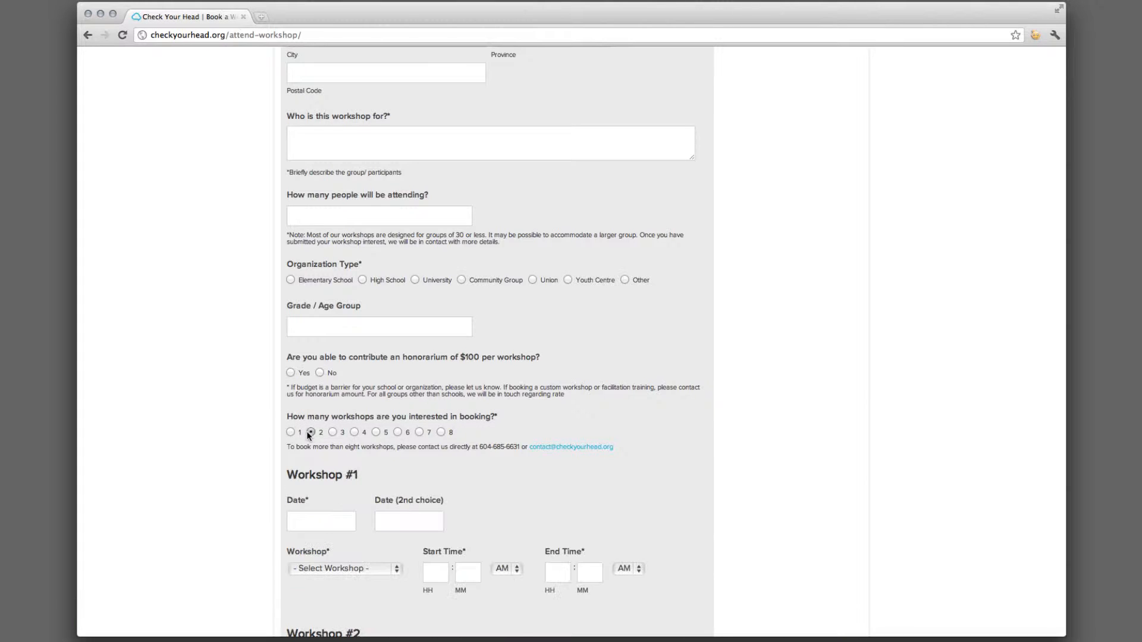
scroll(down, 3)
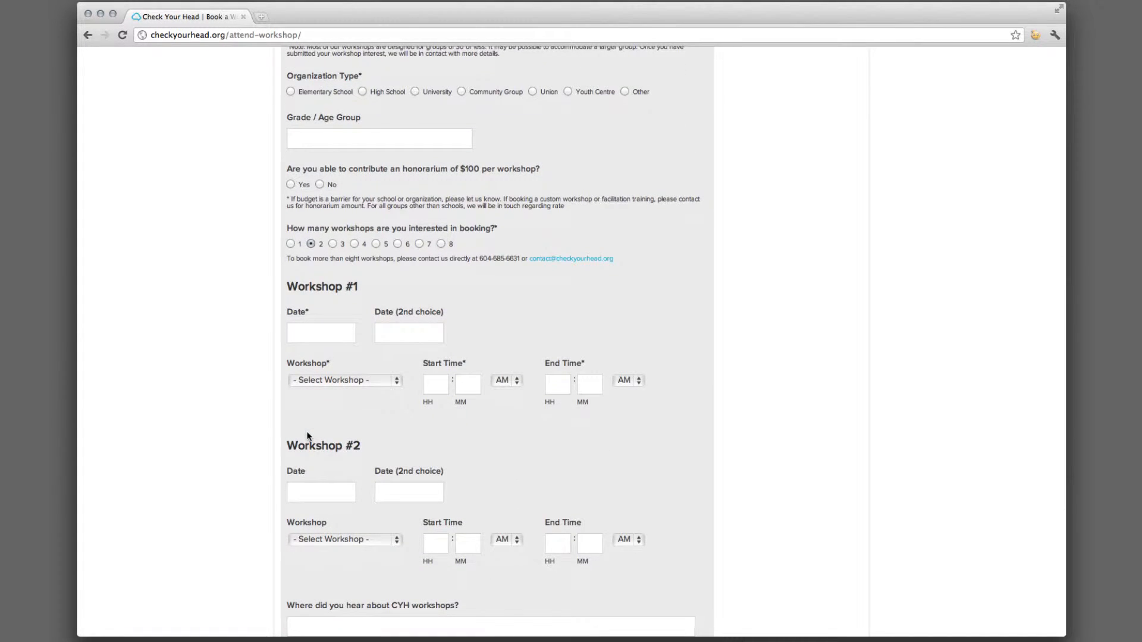
scroll(down, 3)
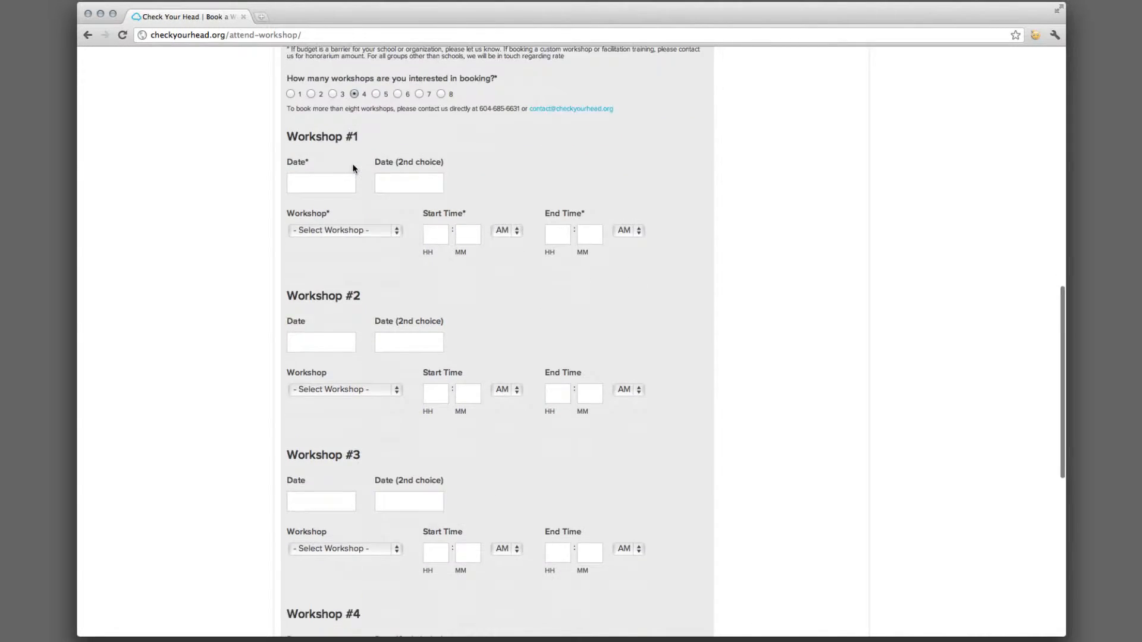
scroll(up, 3)
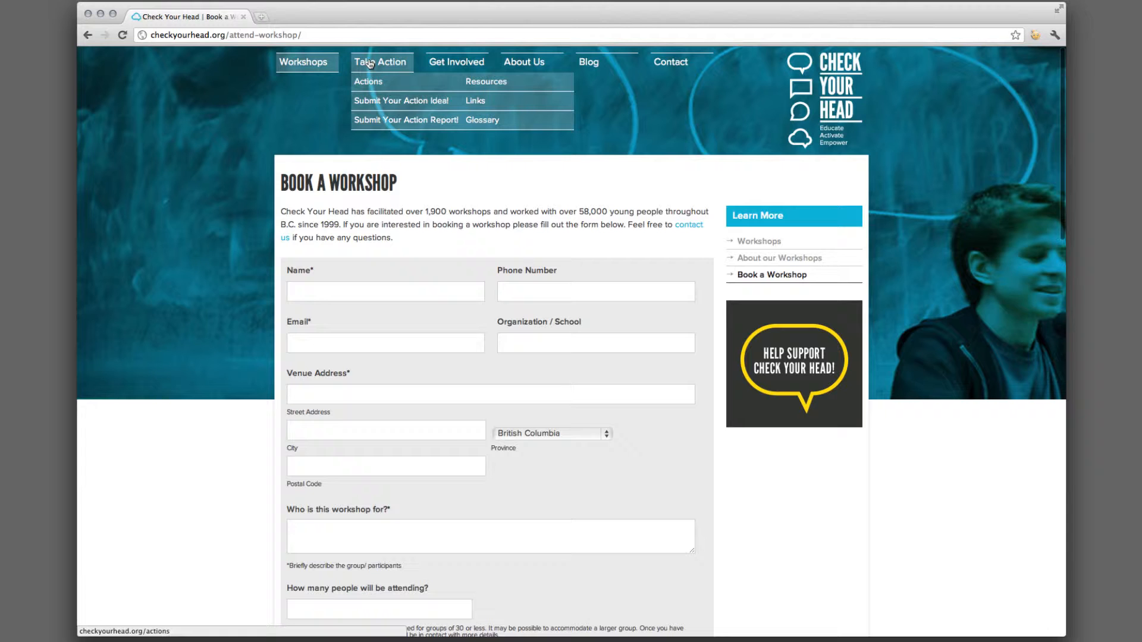
On Take Action, read Gender Representations' Hold a Documentary Screening idea, collapse it, then go to submit an idea.
click(368, 81)
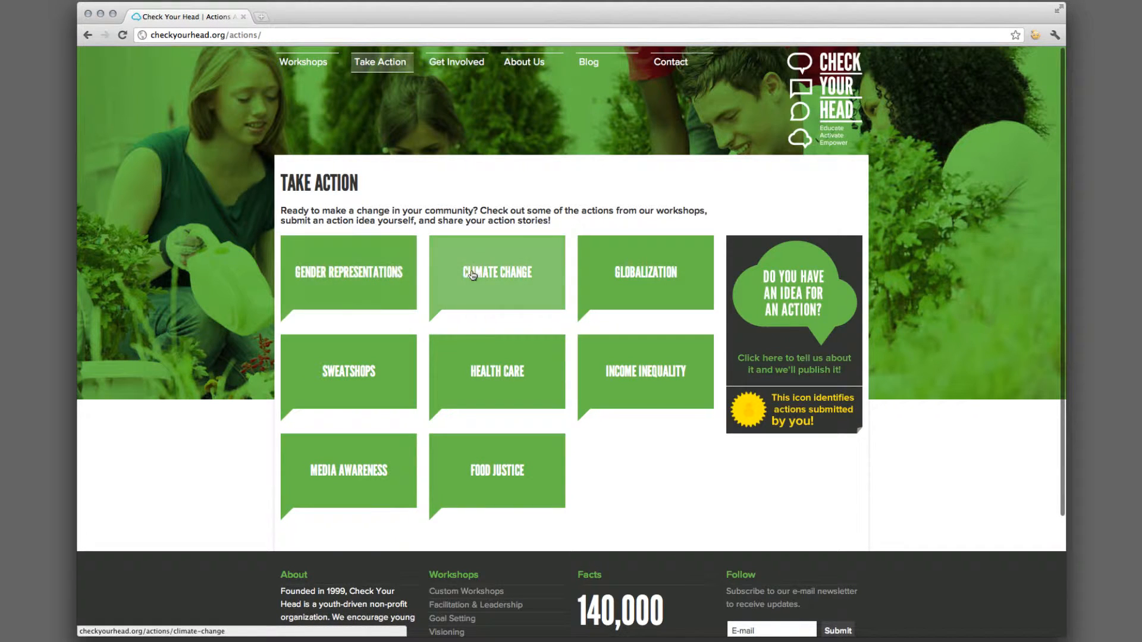
mouse_move(358, 302)
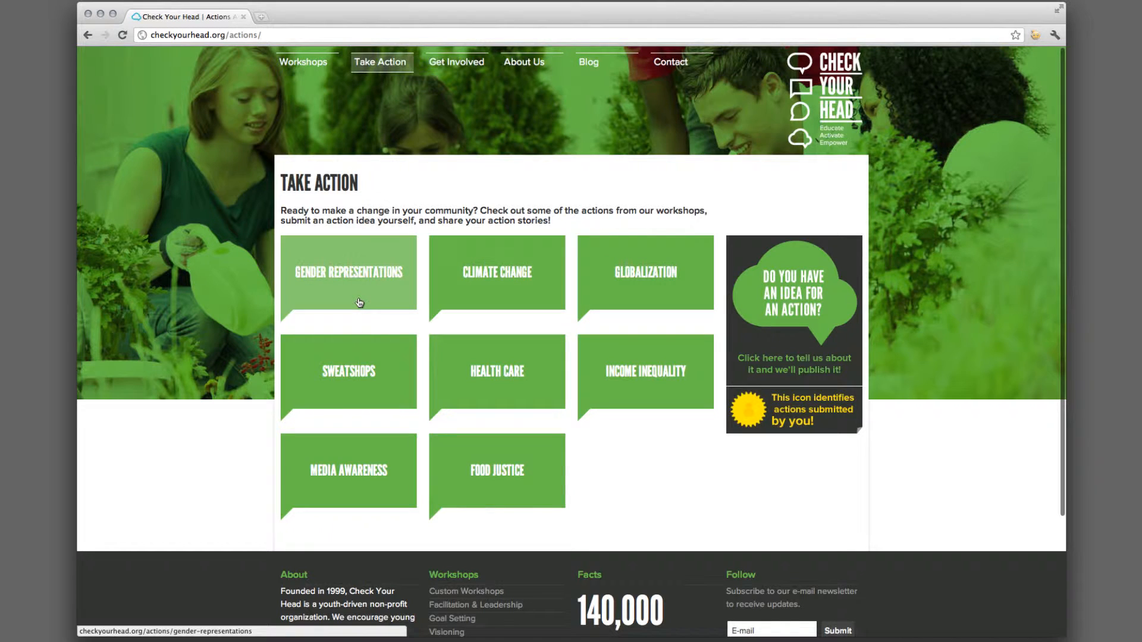
click(349, 273)
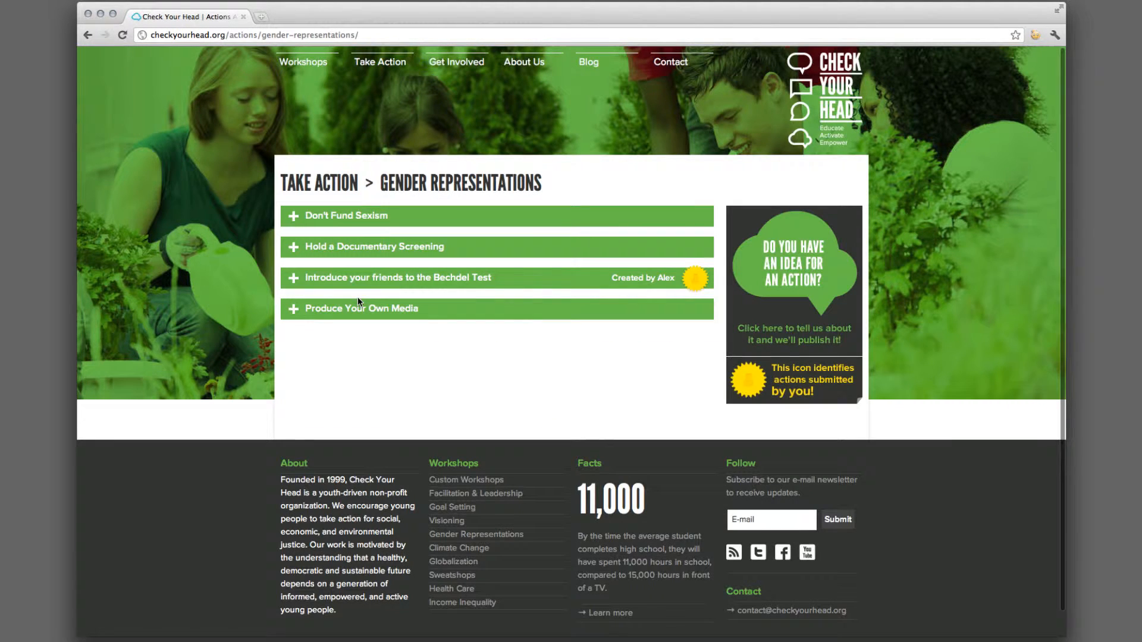
click(375, 246)
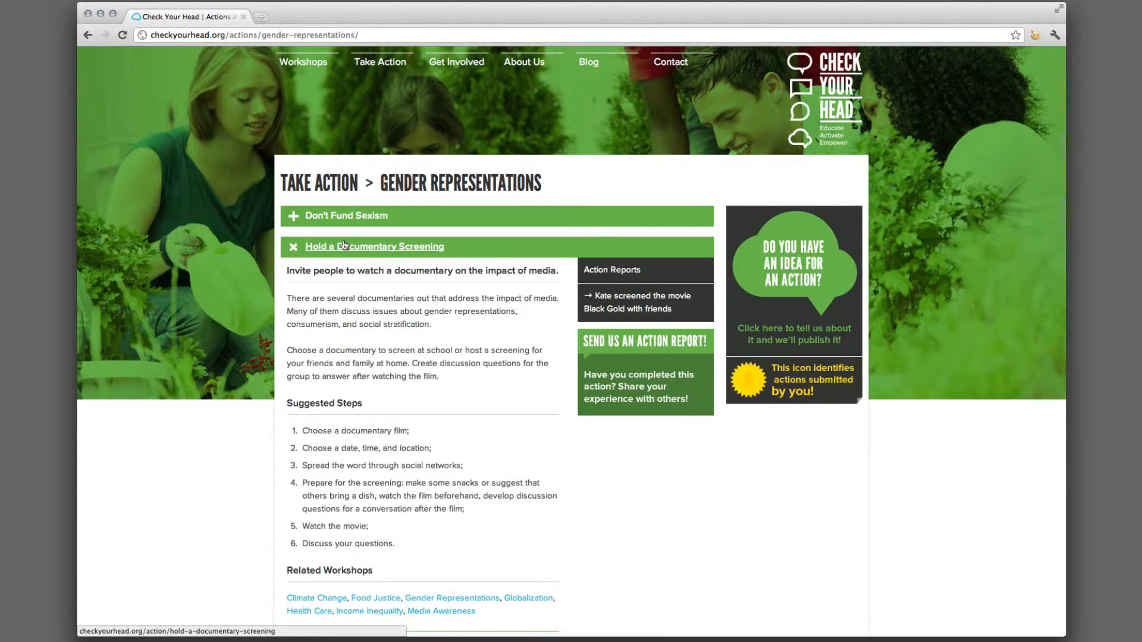
scroll(down, 3)
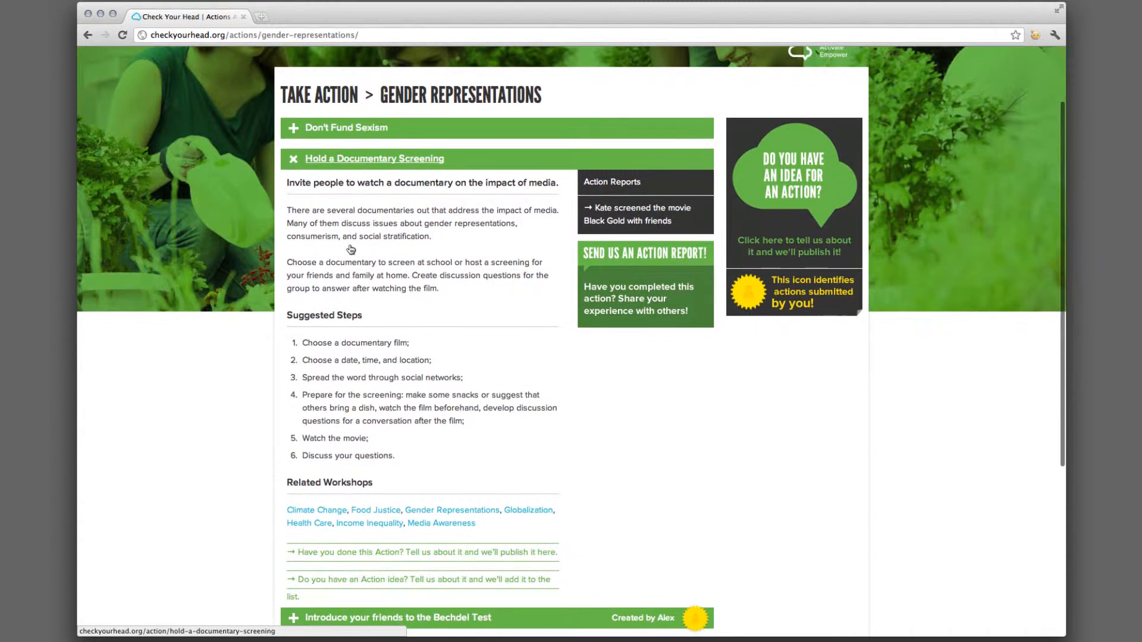
click(373, 158)
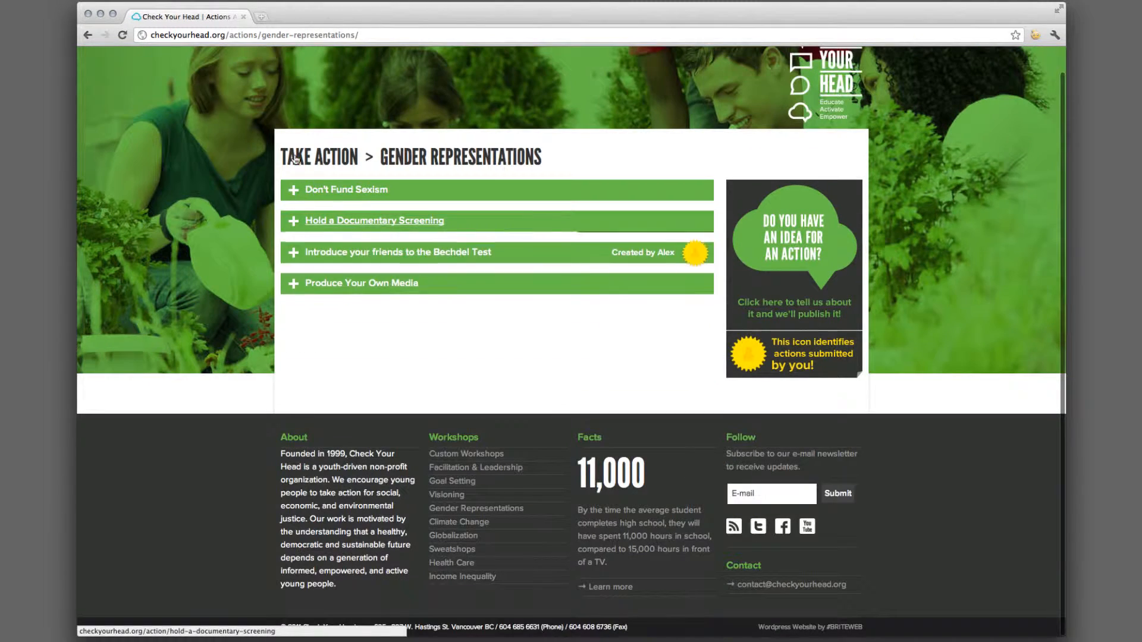
click(397, 252)
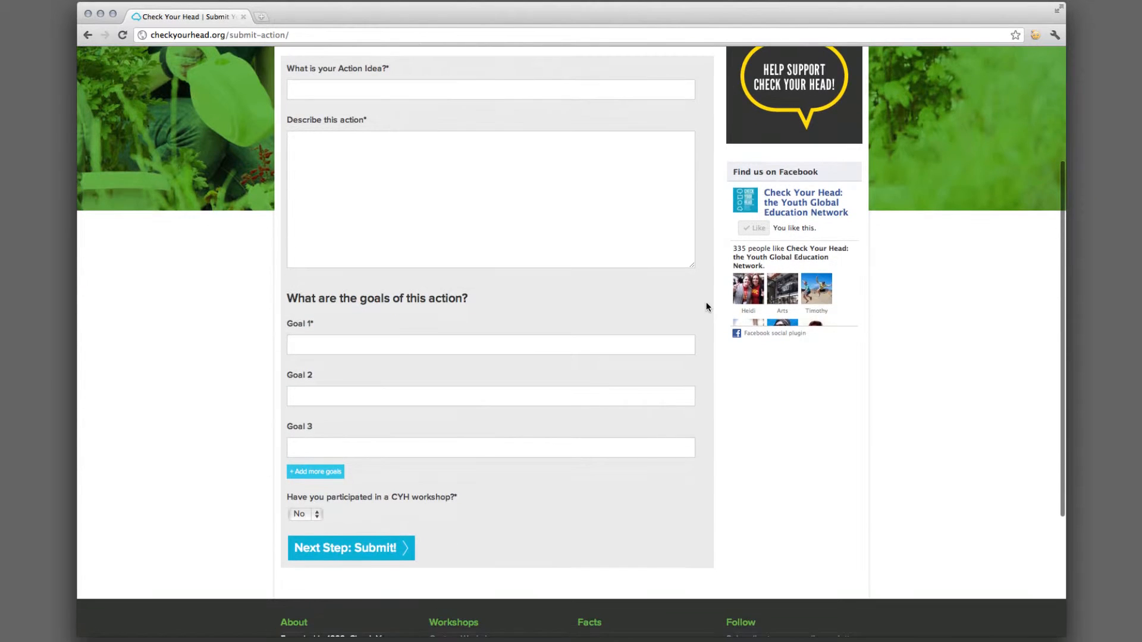
Scroll the Submit Your Action Idea form back up to its heading.
scroll(up, 3)
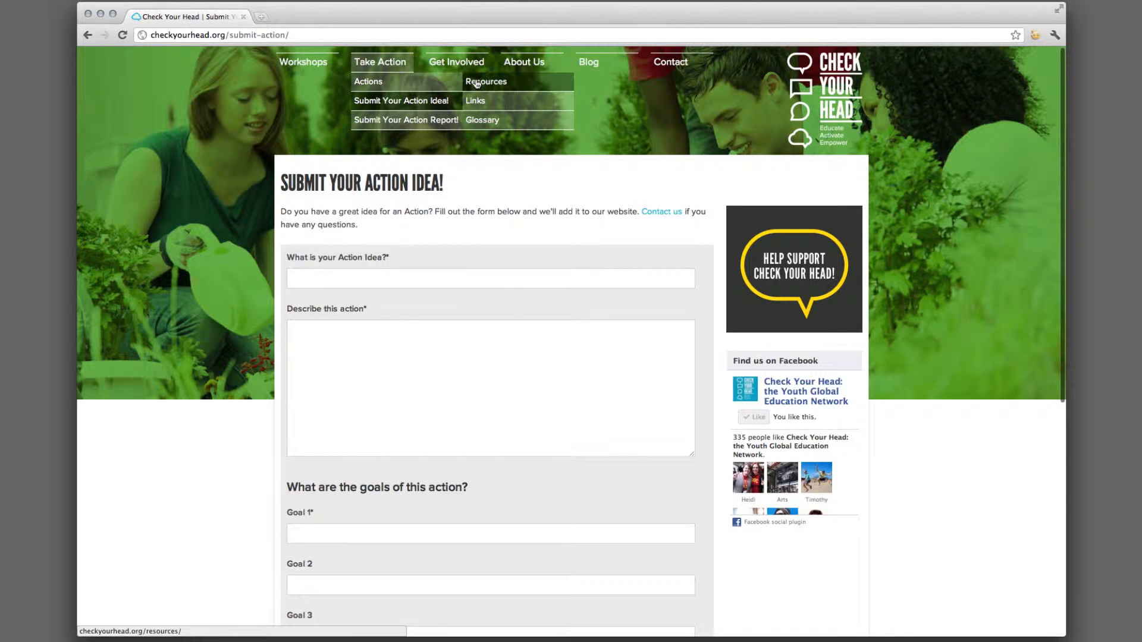
View the Resources page's News and Movies lists, then bring up the About Us menu.
click(487, 82)
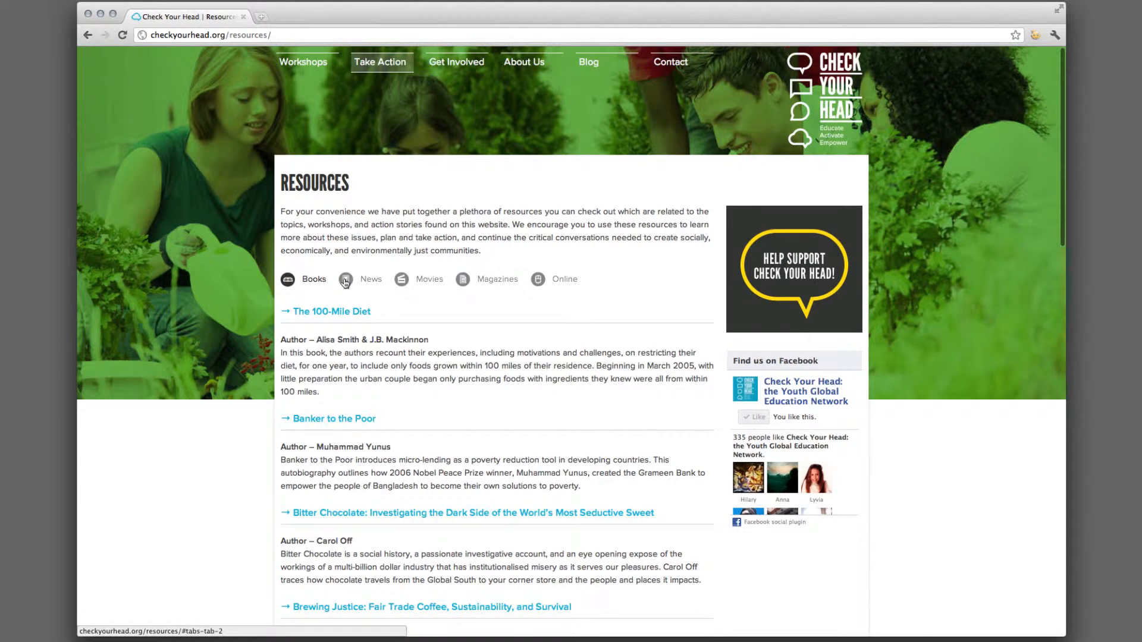
click(430, 280)
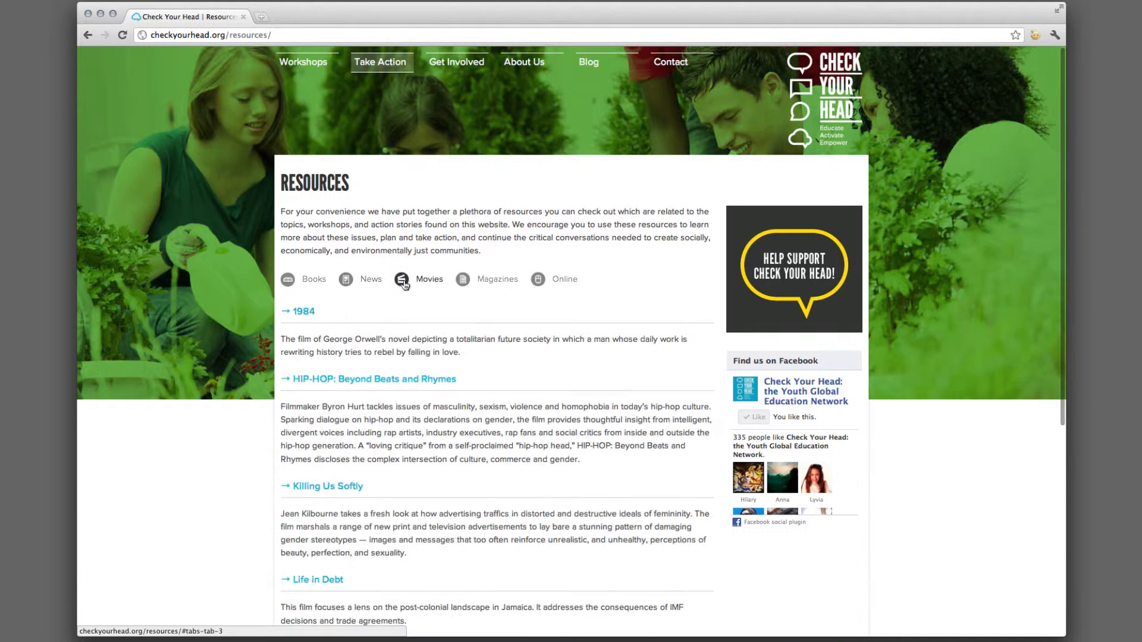
click(498, 279)
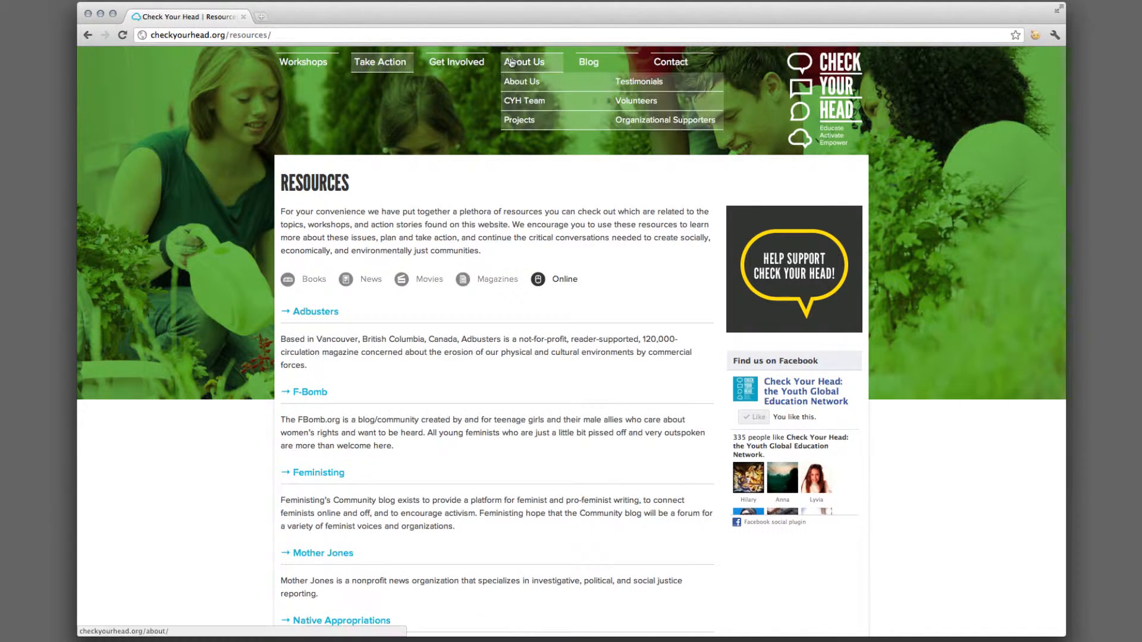
click(524, 100)
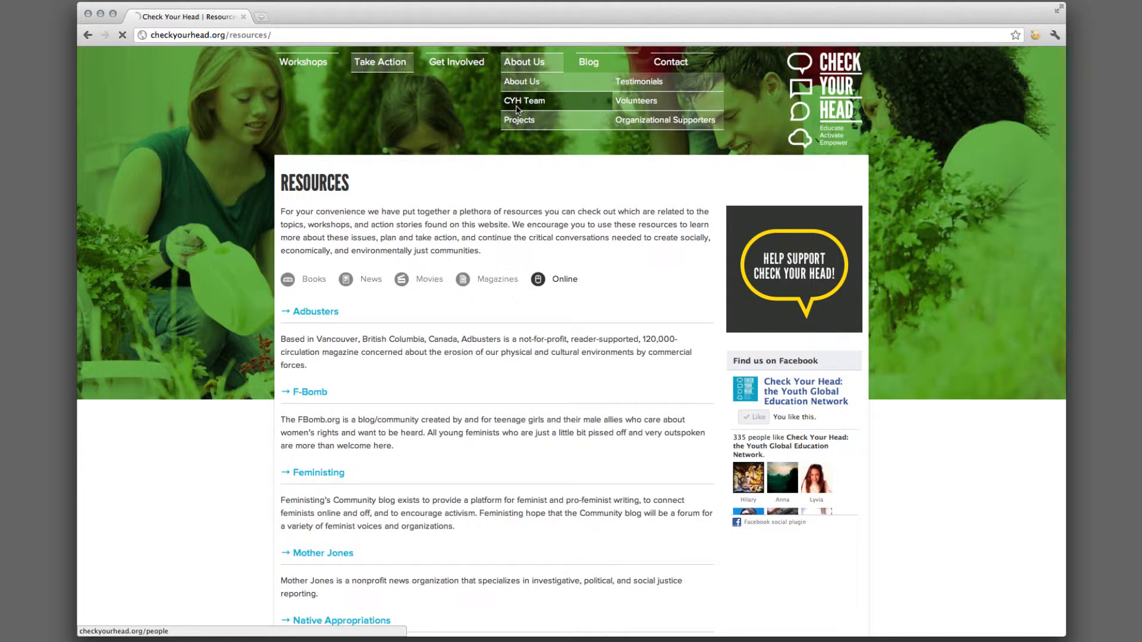
Read through the CYH Team (People) page.
click(523, 100)
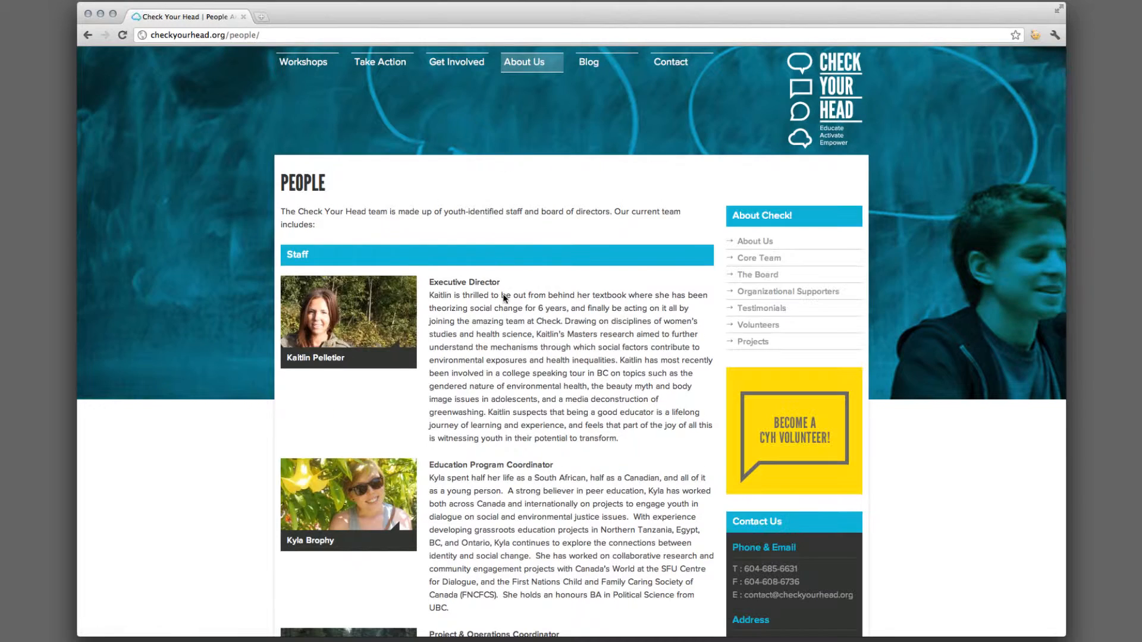
scroll(down, 3)
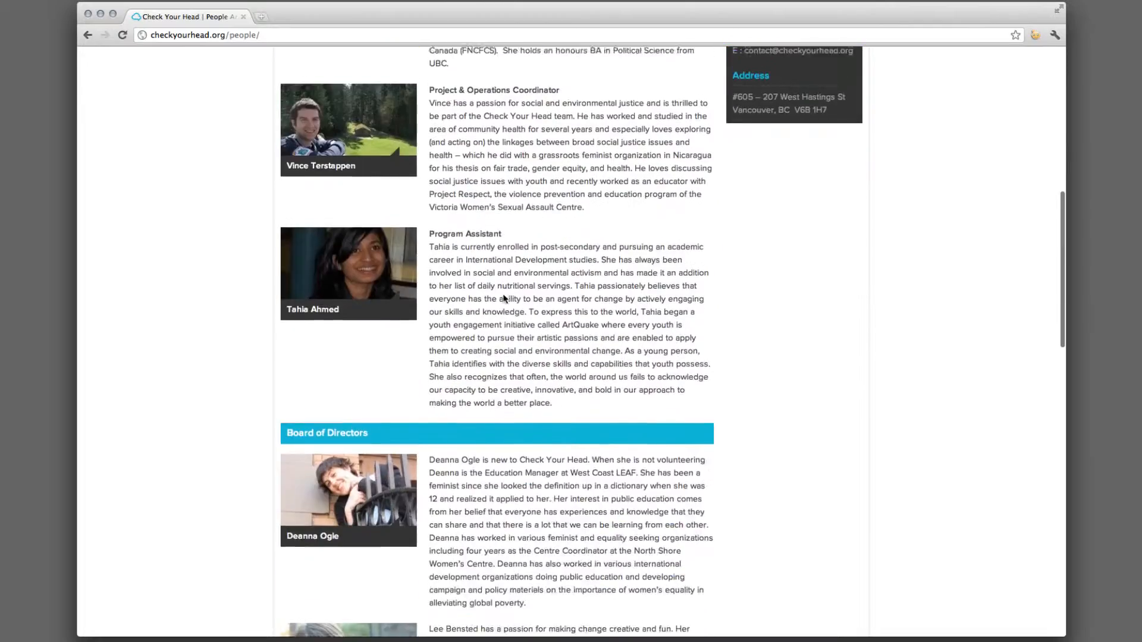
scroll(down, 3)
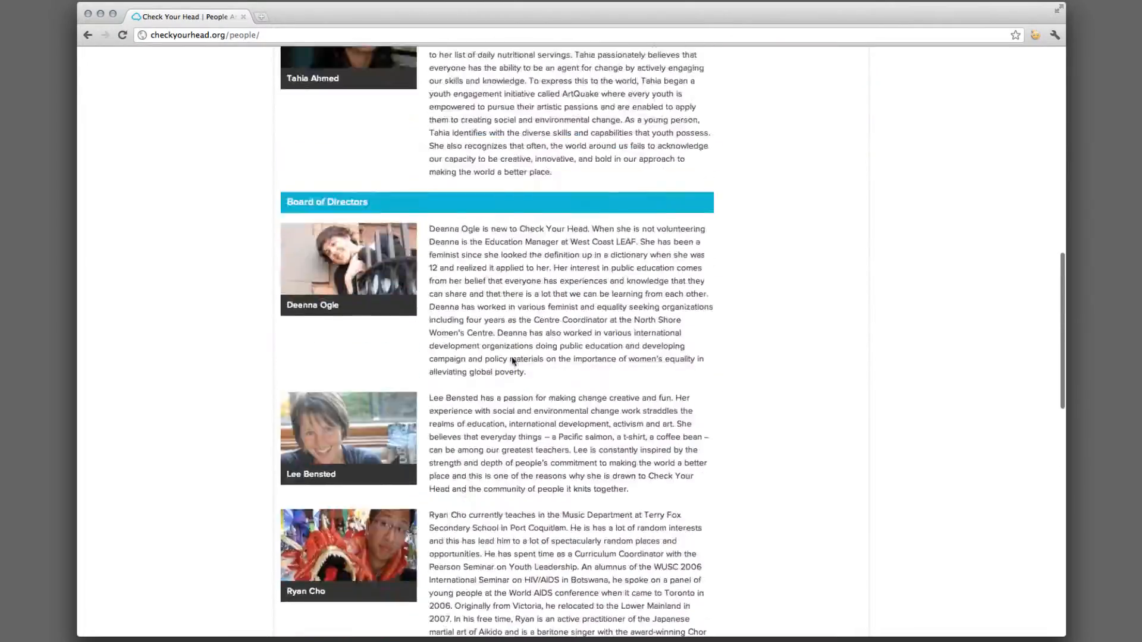
scroll(up, 3)
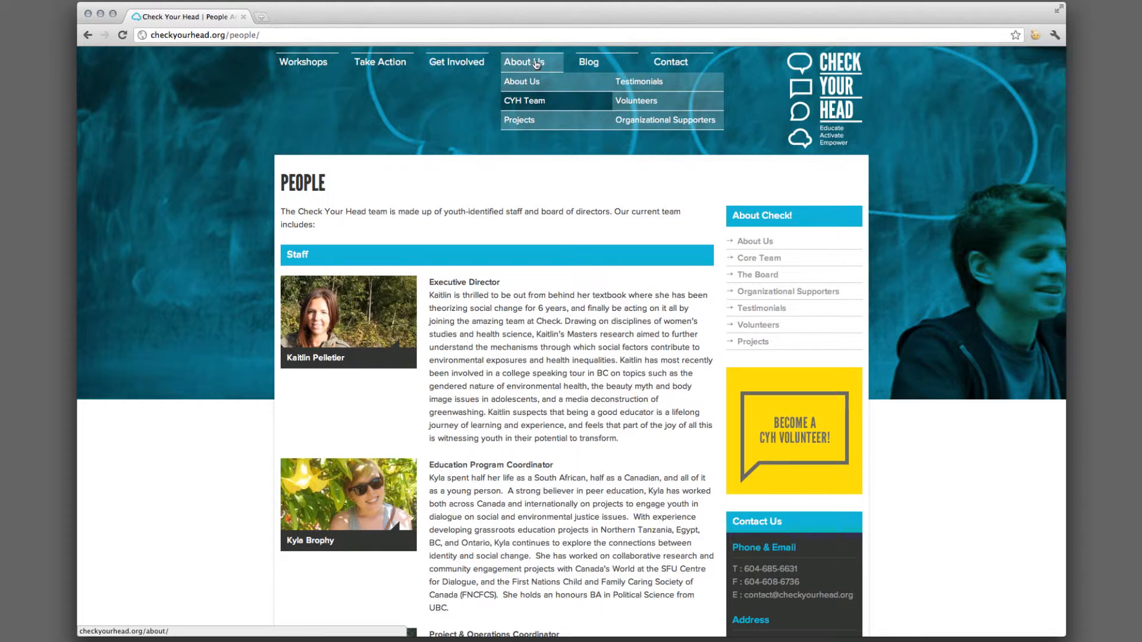
Read through the Testimonials page, then head to the Blog.
click(638, 81)
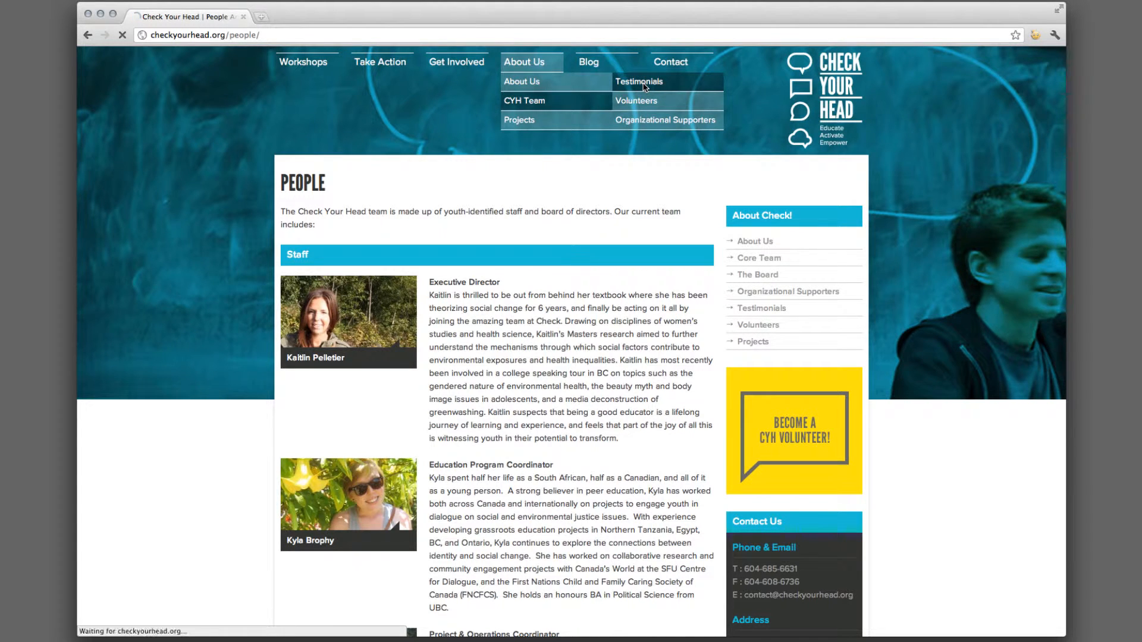
click(639, 82)
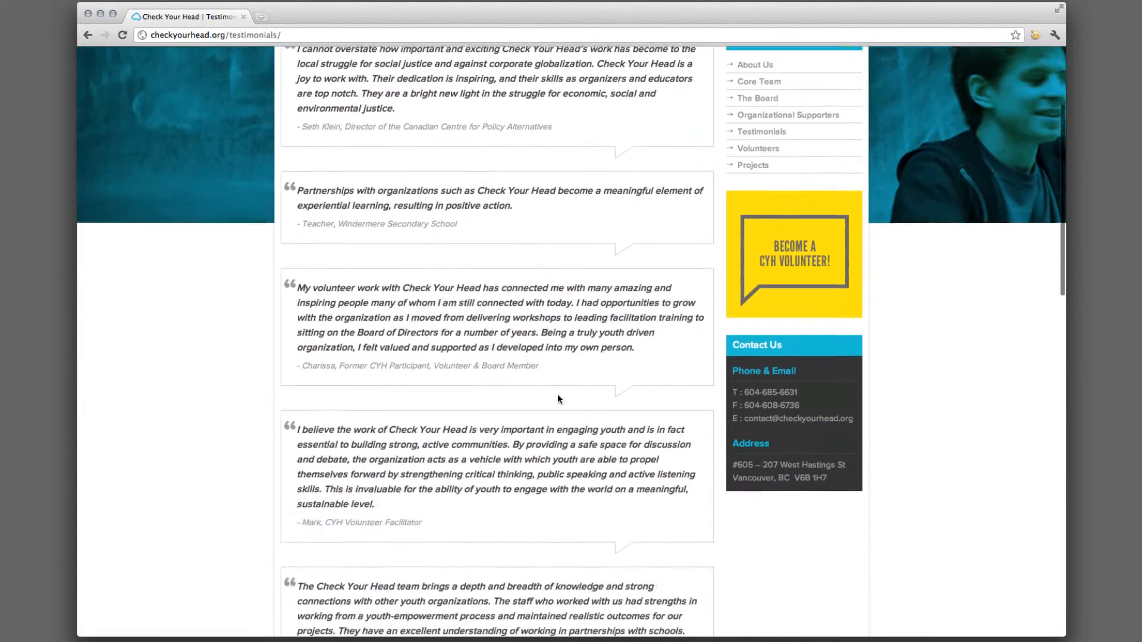
scroll(down, 3)
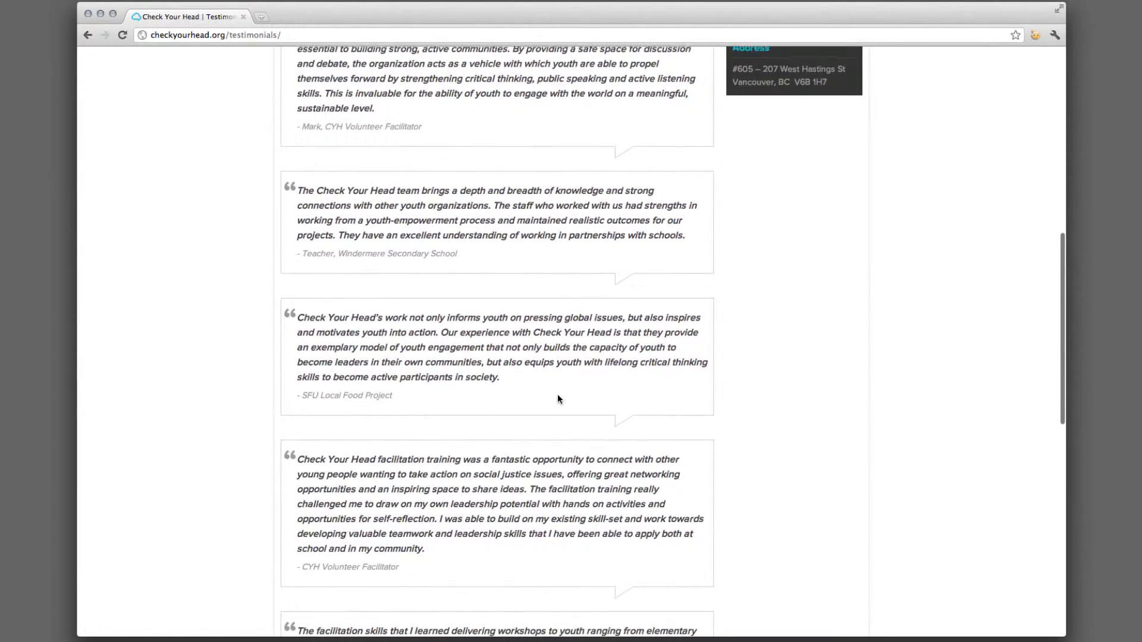
scroll(up, 3)
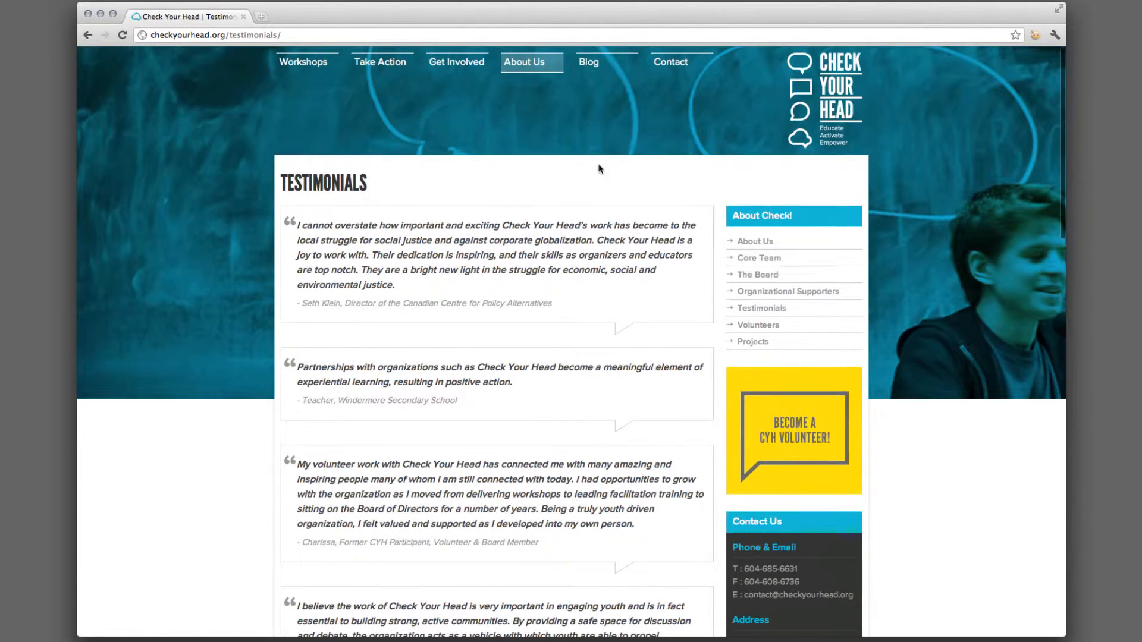
click(589, 62)
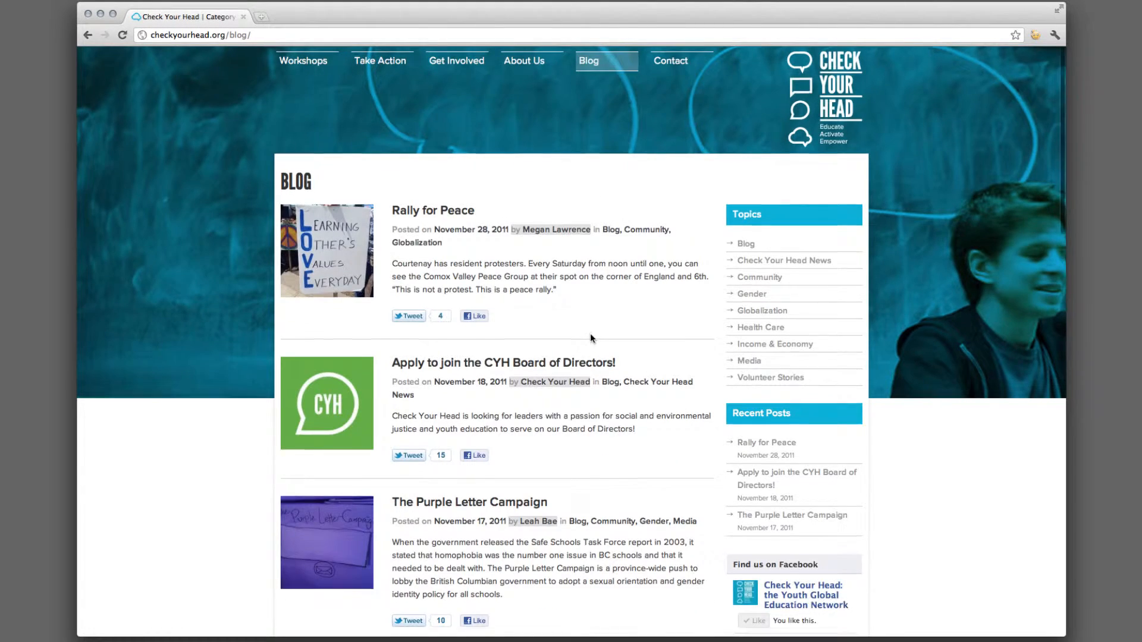
Scan the blog post list and open the Rally for Peace post.
scroll(down, 3)
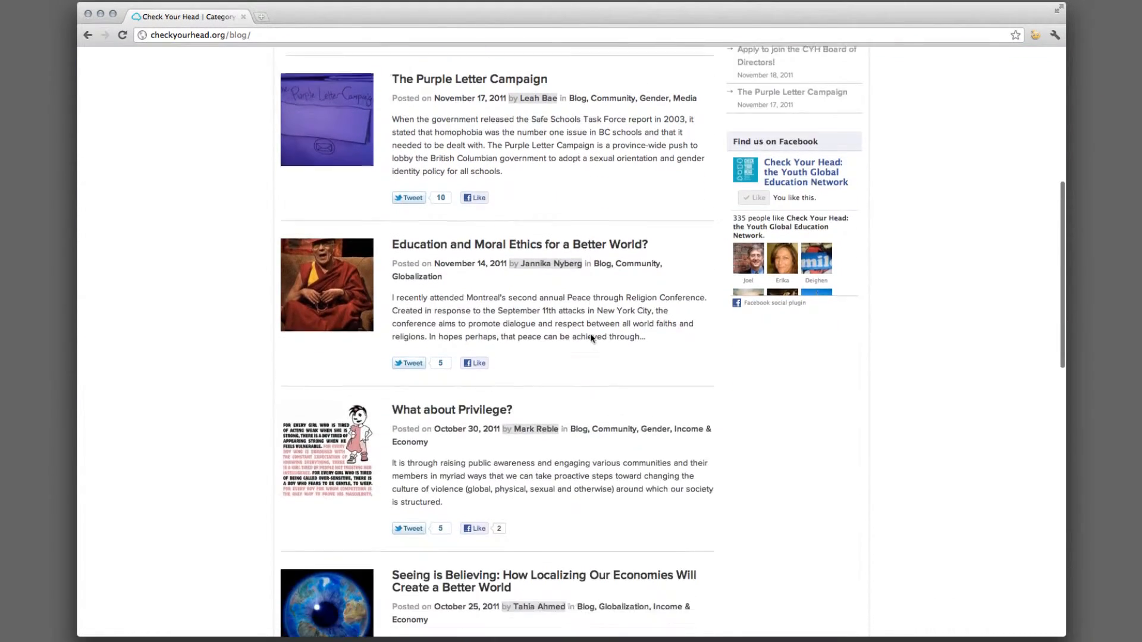
scroll(up, 3)
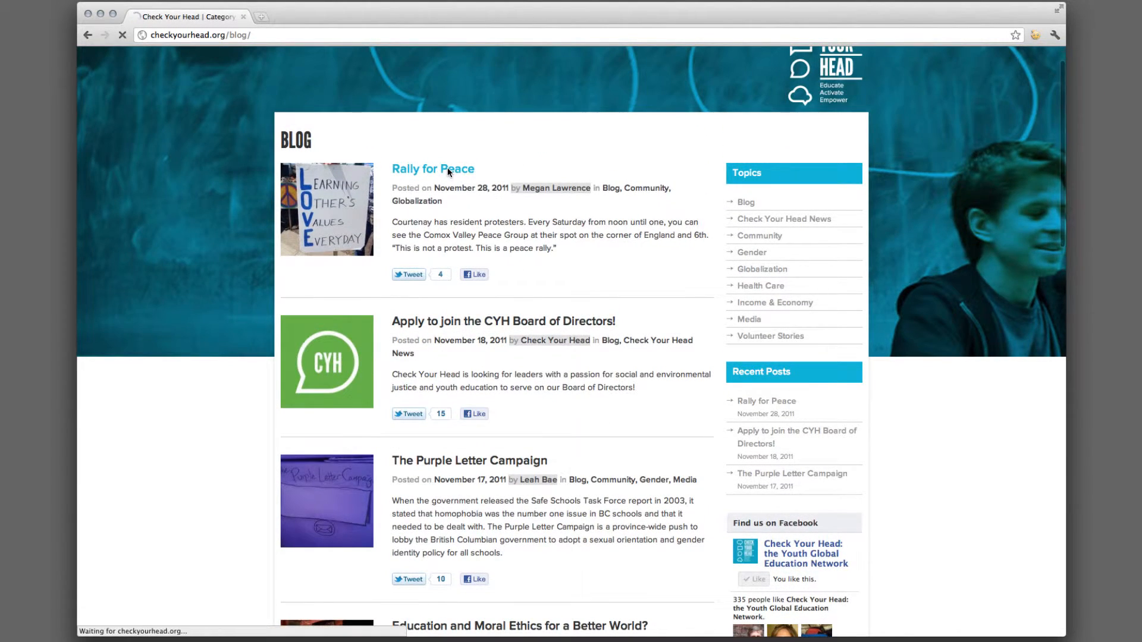
click(432, 169)
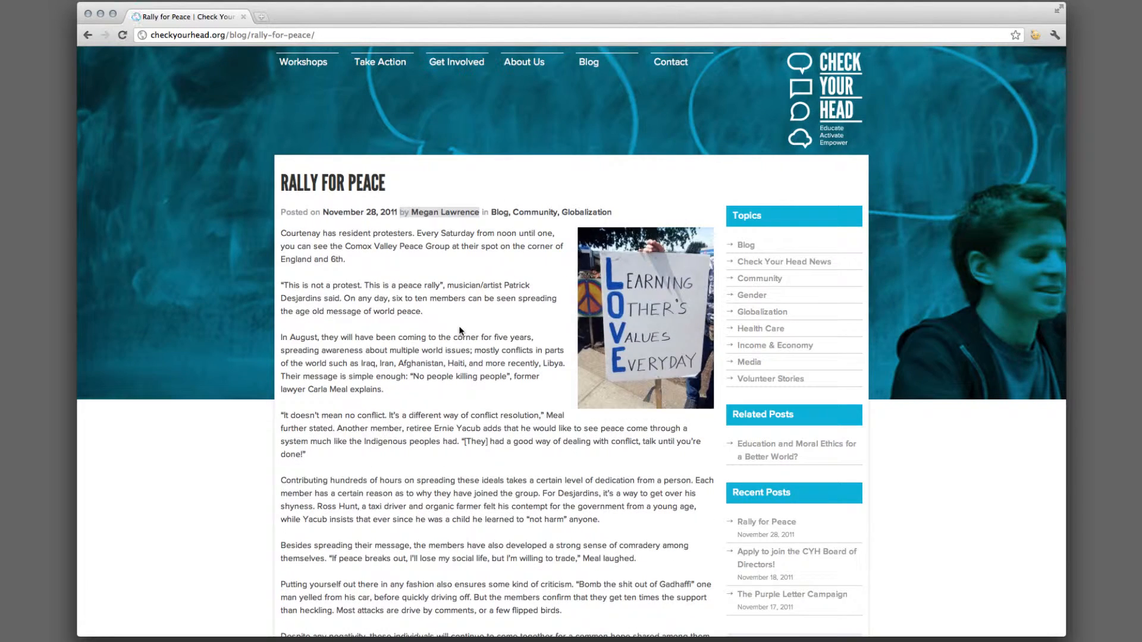